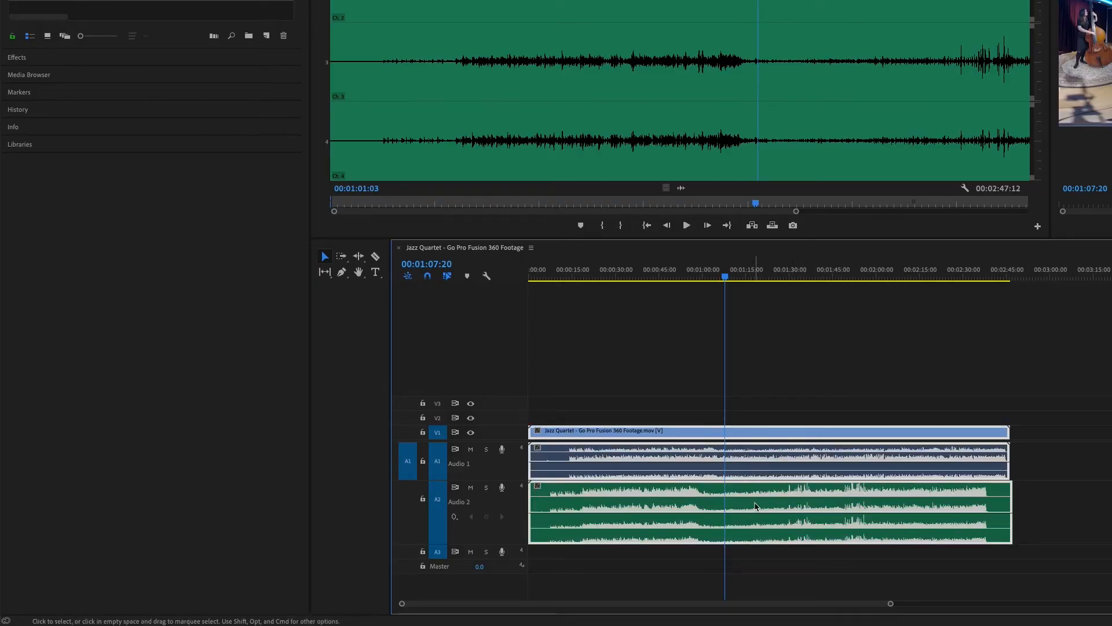
Synchronize the jazz audio recording with the GoPro 360 clips using Mix Down audio.
right_click(756, 503)
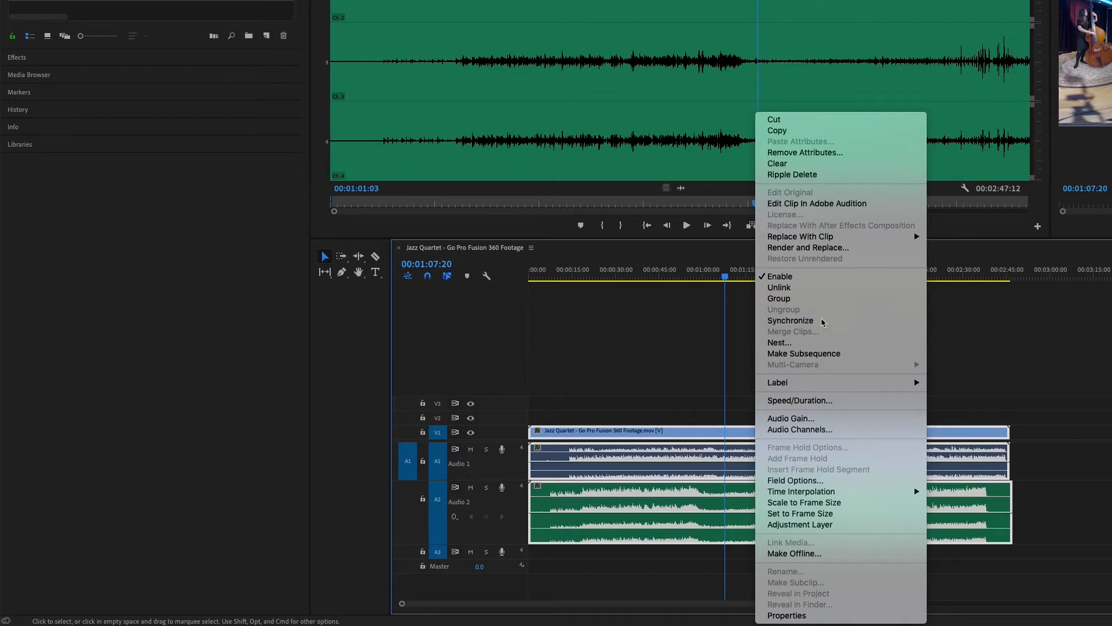
click(789, 320)
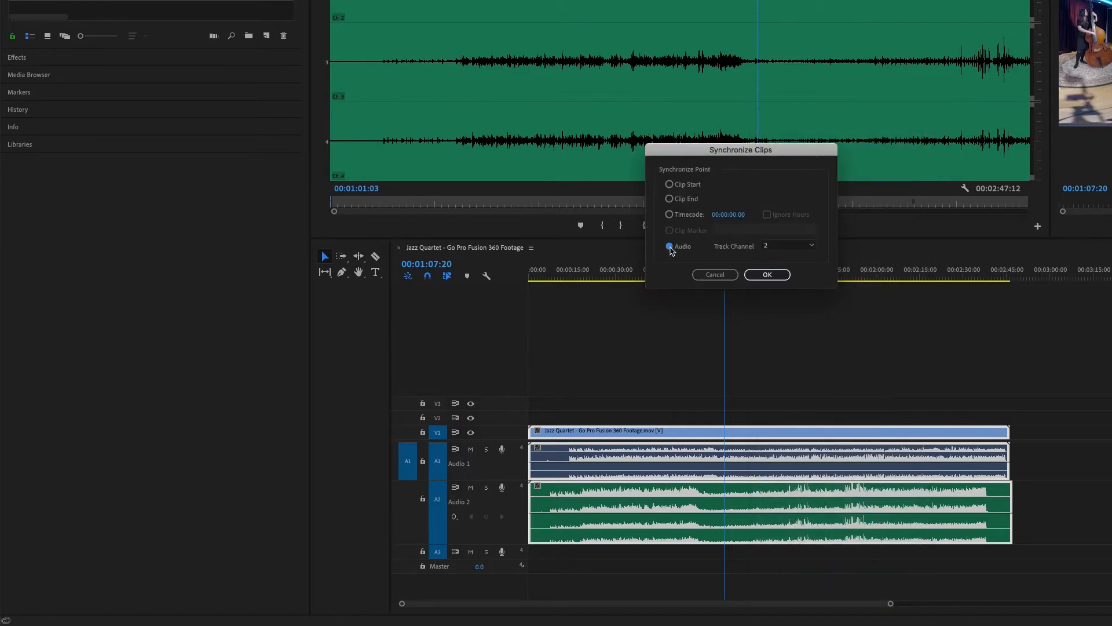
click(788, 246)
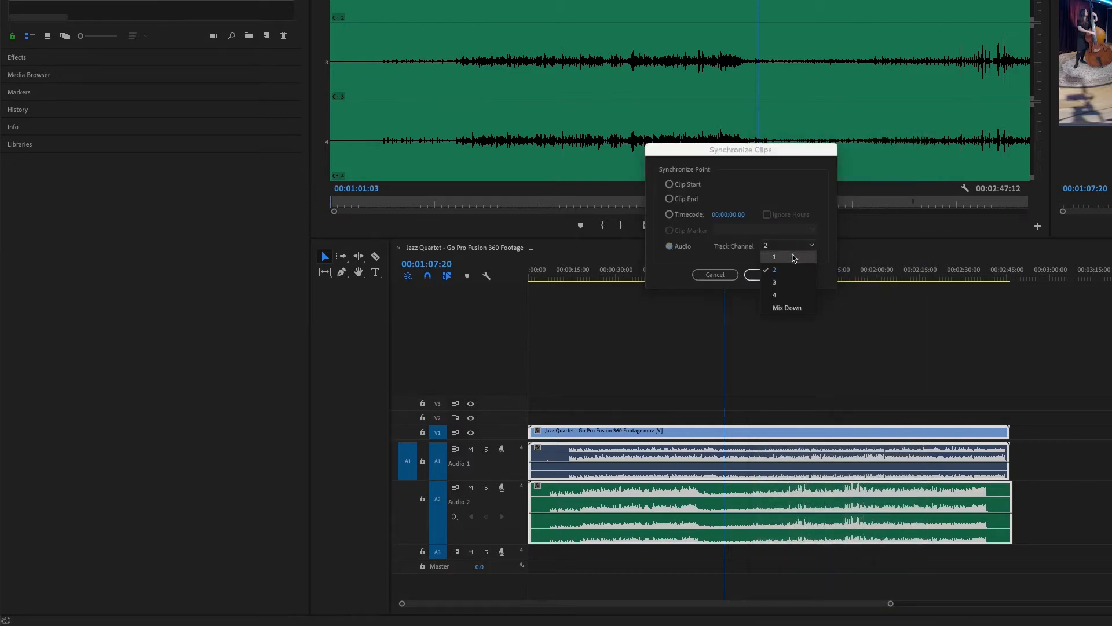
click(787, 307)
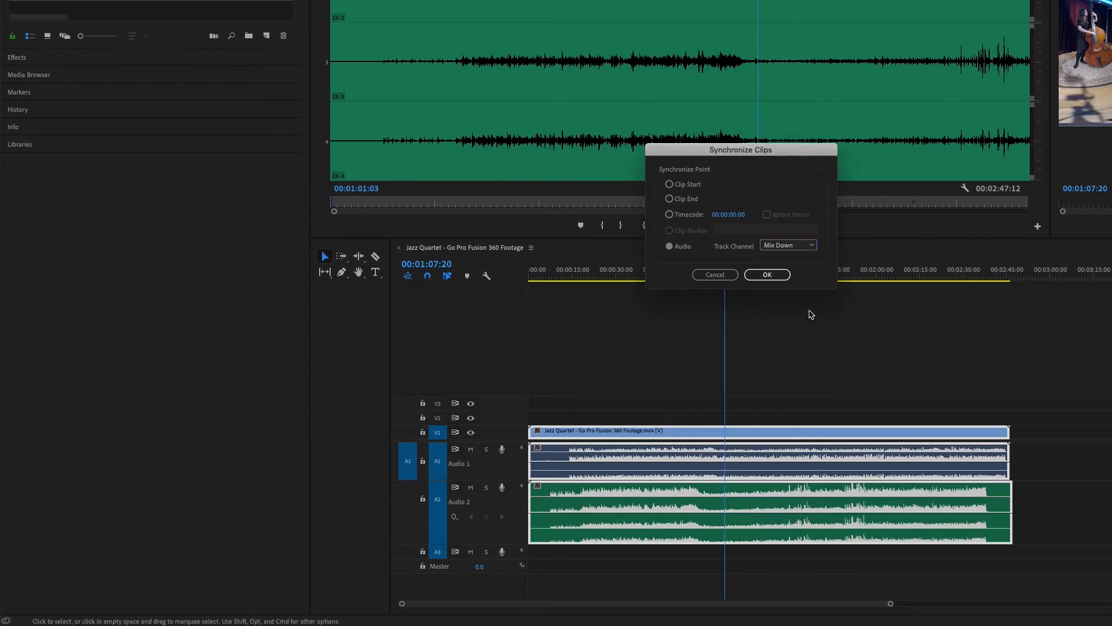
click(766, 275)
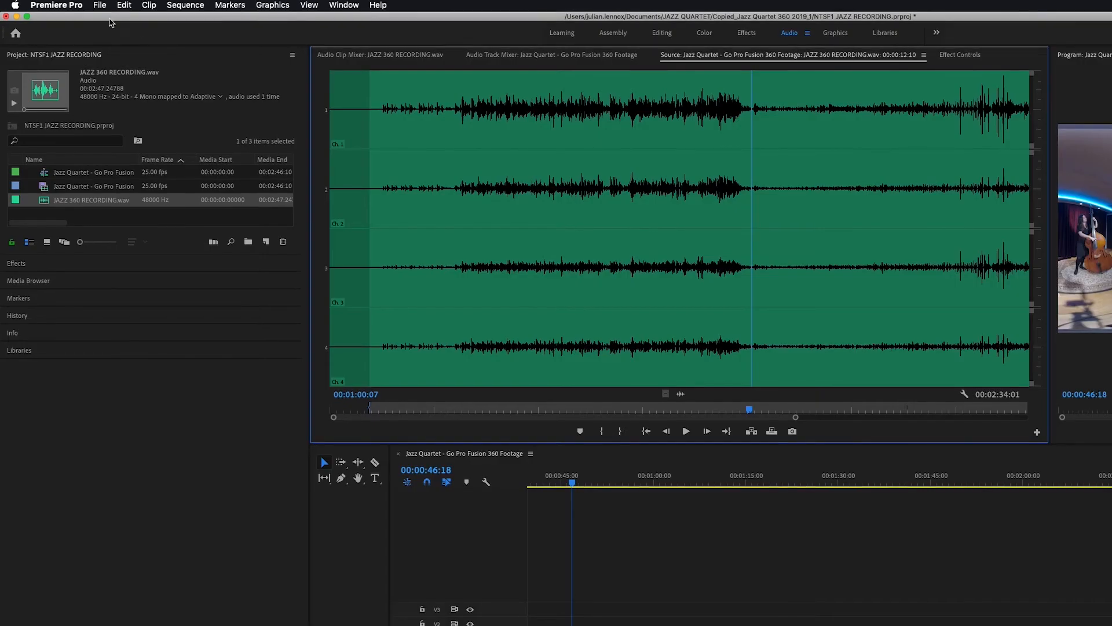
Open the sequence's Export Media settings and switch the format to H.264.
click(99, 6)
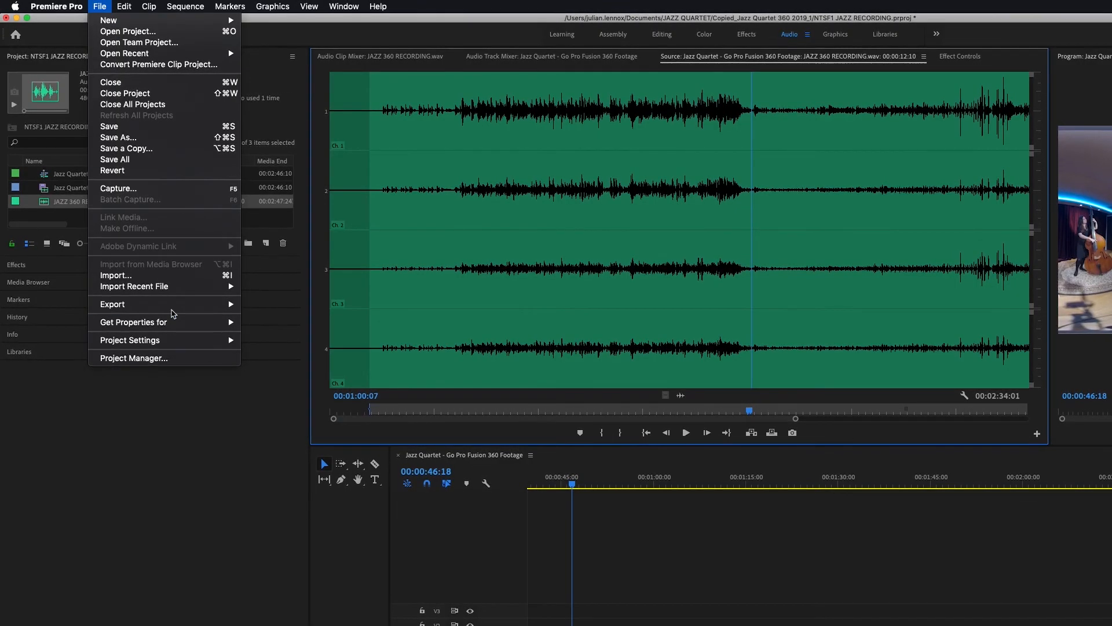
mouse_move(112, 304)
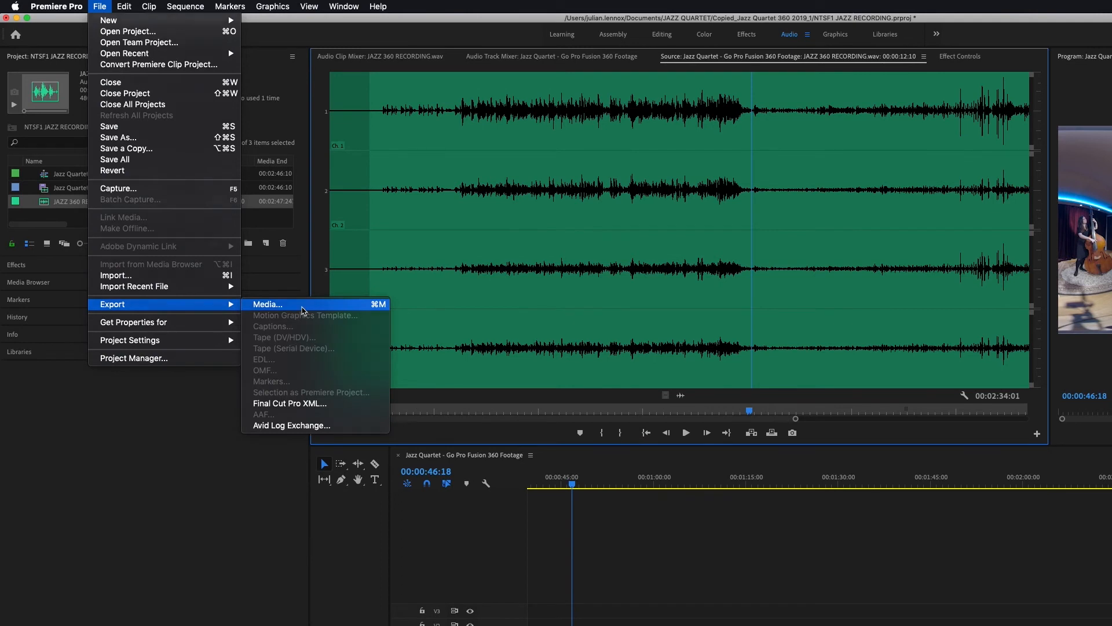
click(267, 303)
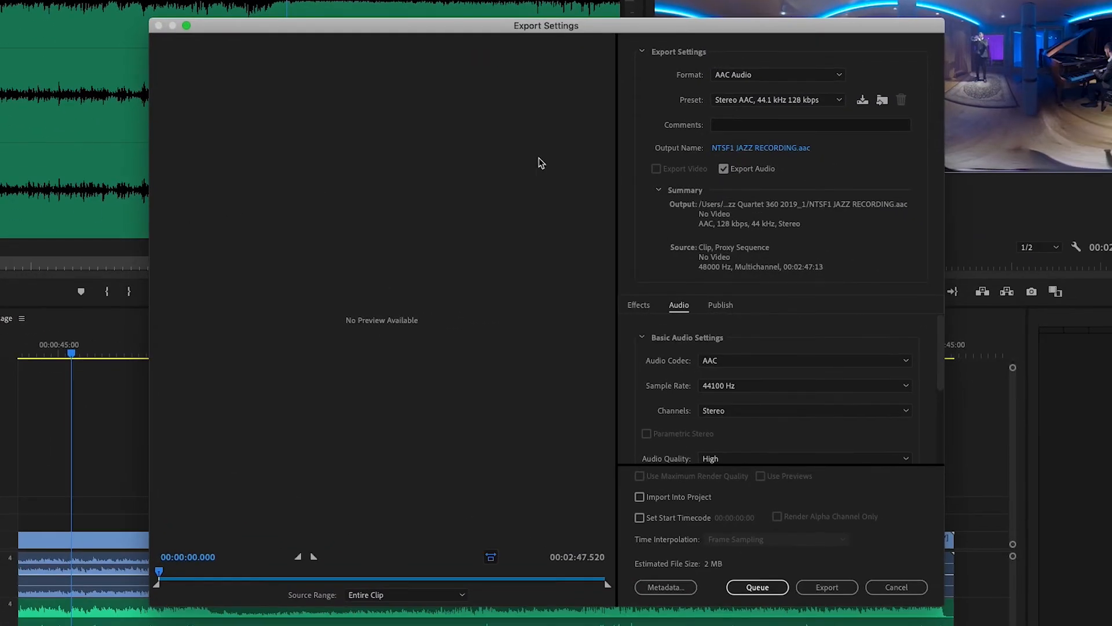
click(777, 75)
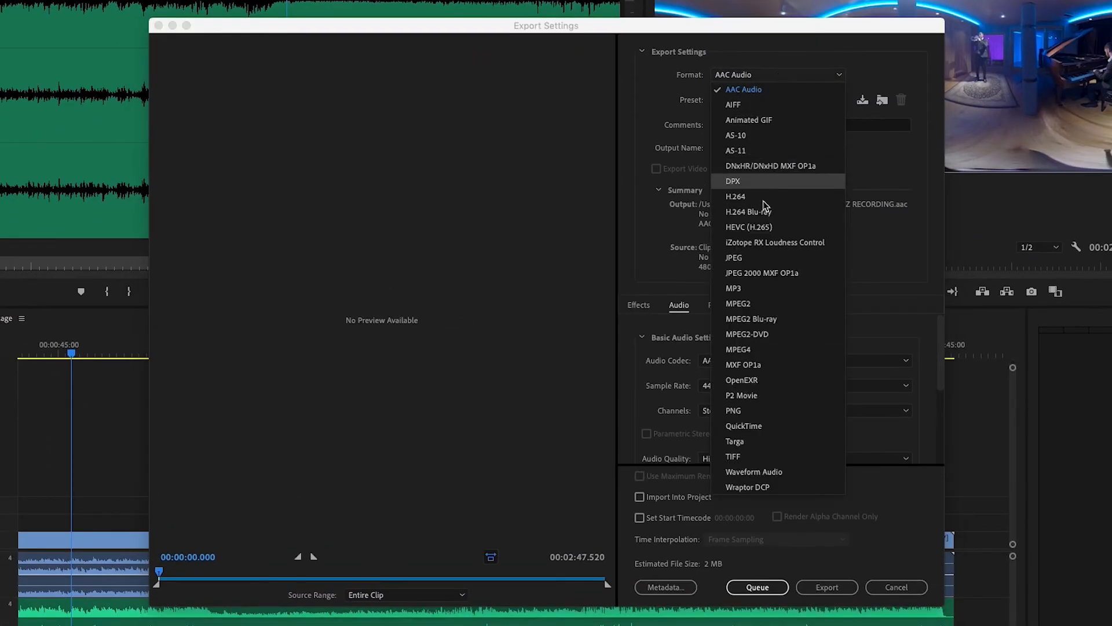
click(736, 197)
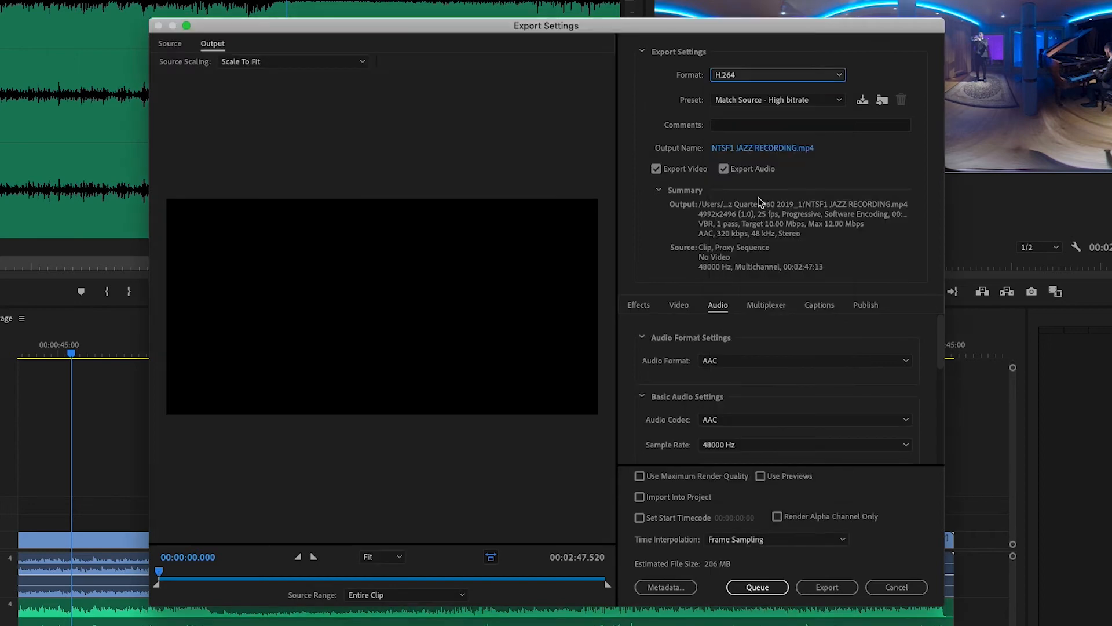
click(777, 100)
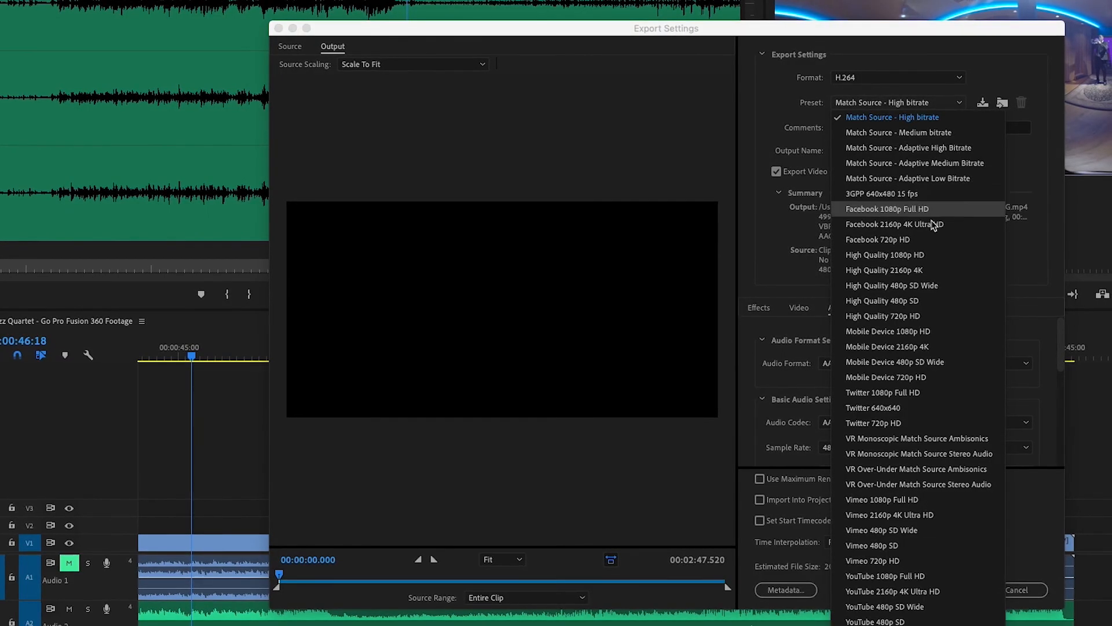
mouse_move(917, 438)
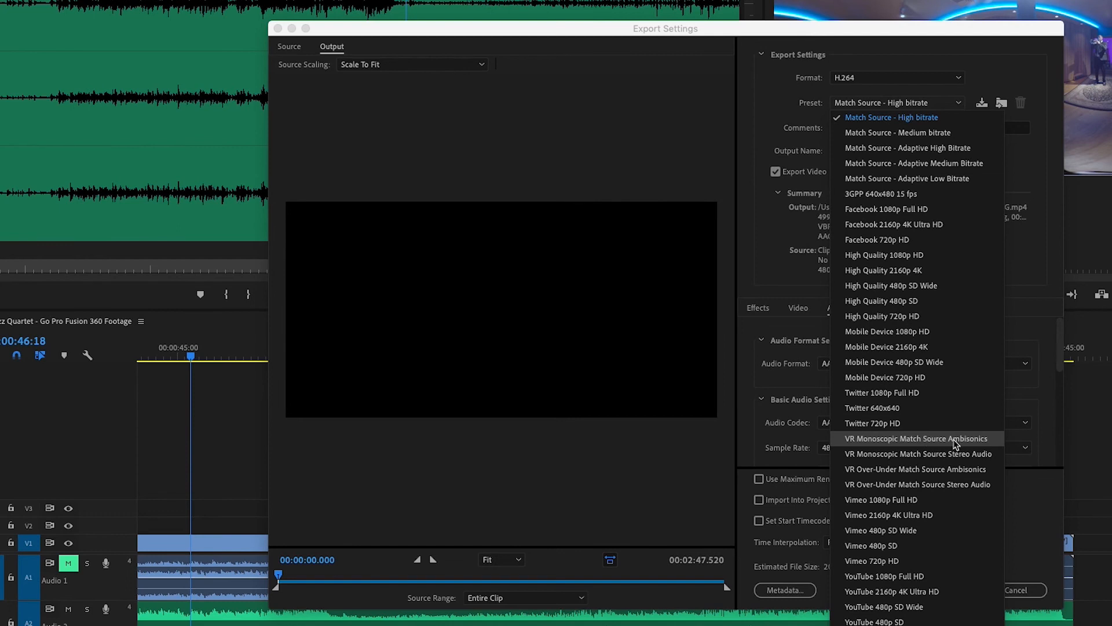
Choose the VR Monoscopic Match Source Ambisonics export preset.
click(918, 438)
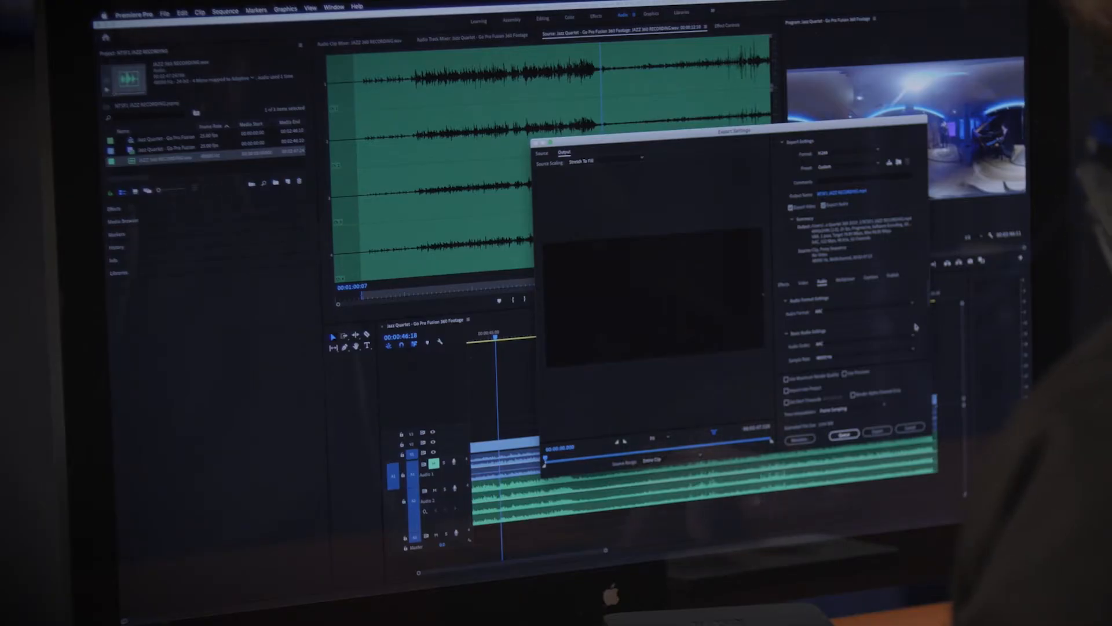
Keep the export audio at 48000 Hz and check the 4.0 channel ambisonics settings.
click(669, 382)
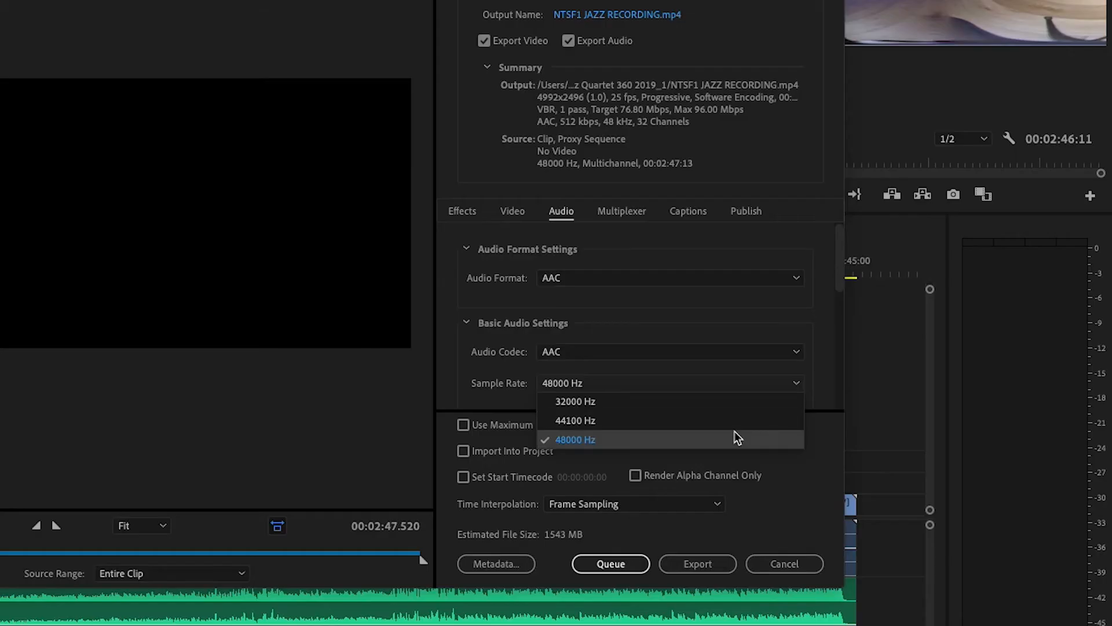
click(575, 439)
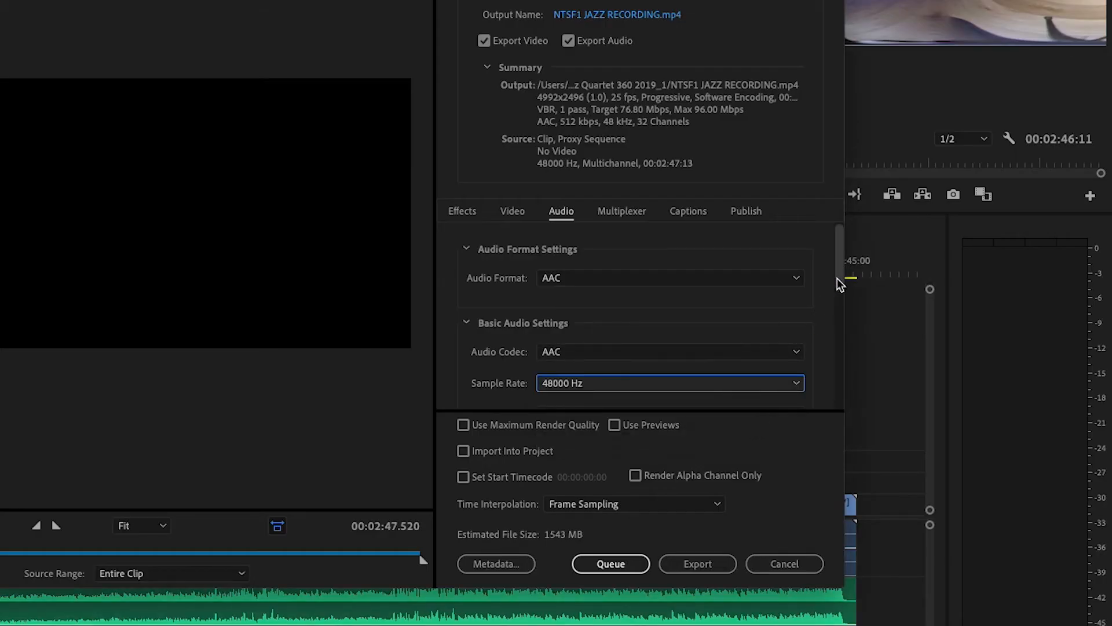
scroll(down, 3)
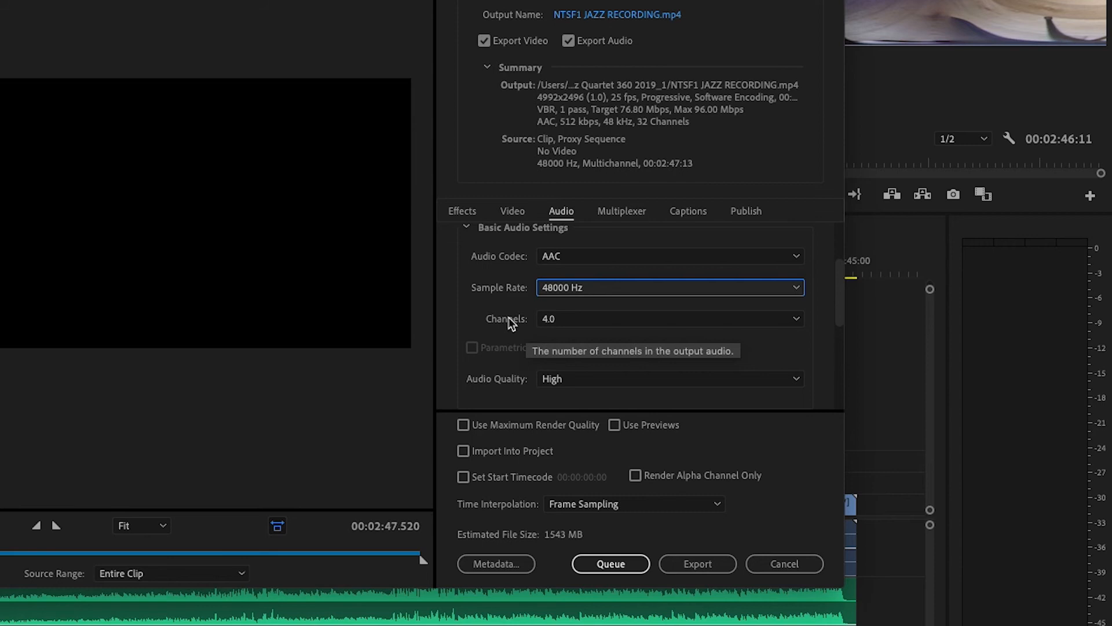
mouse_move(844, 305)
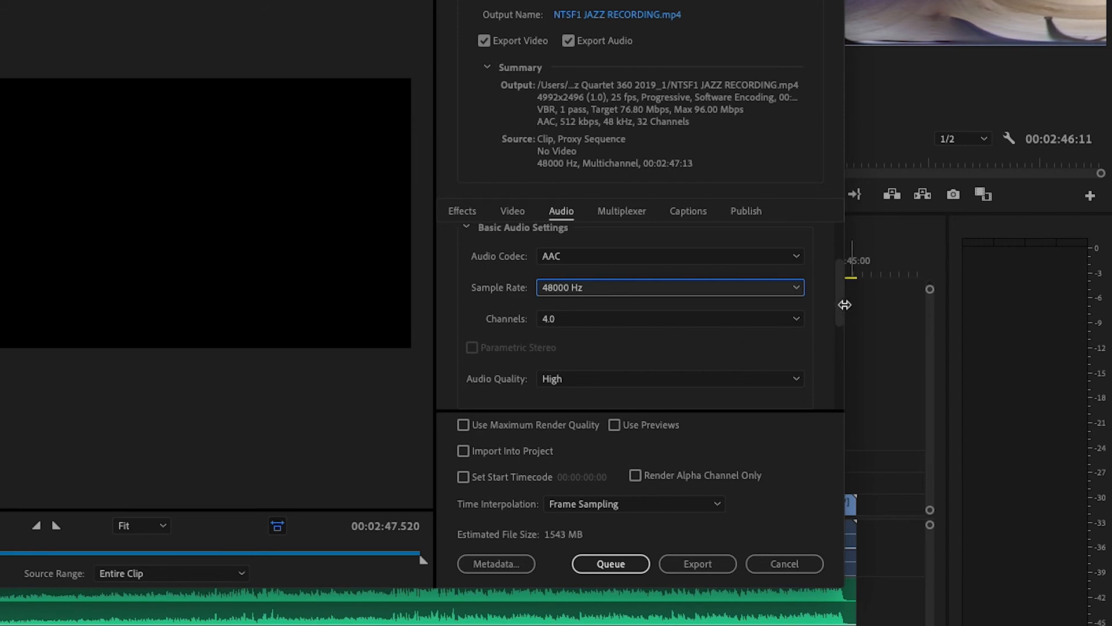
scroll(down, 3)
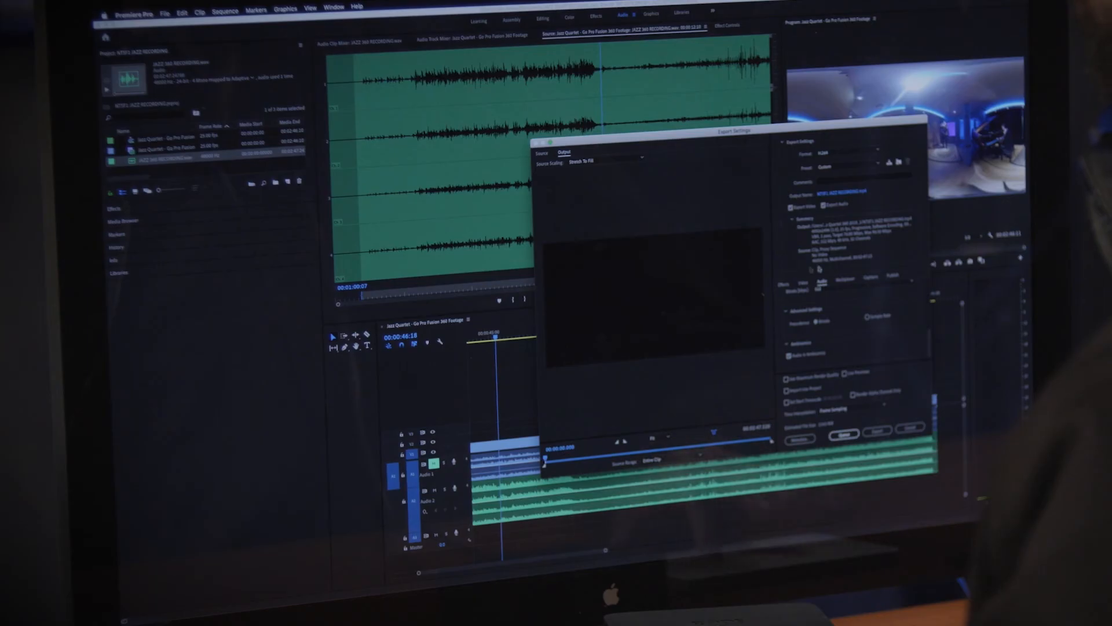
click(697, 483)
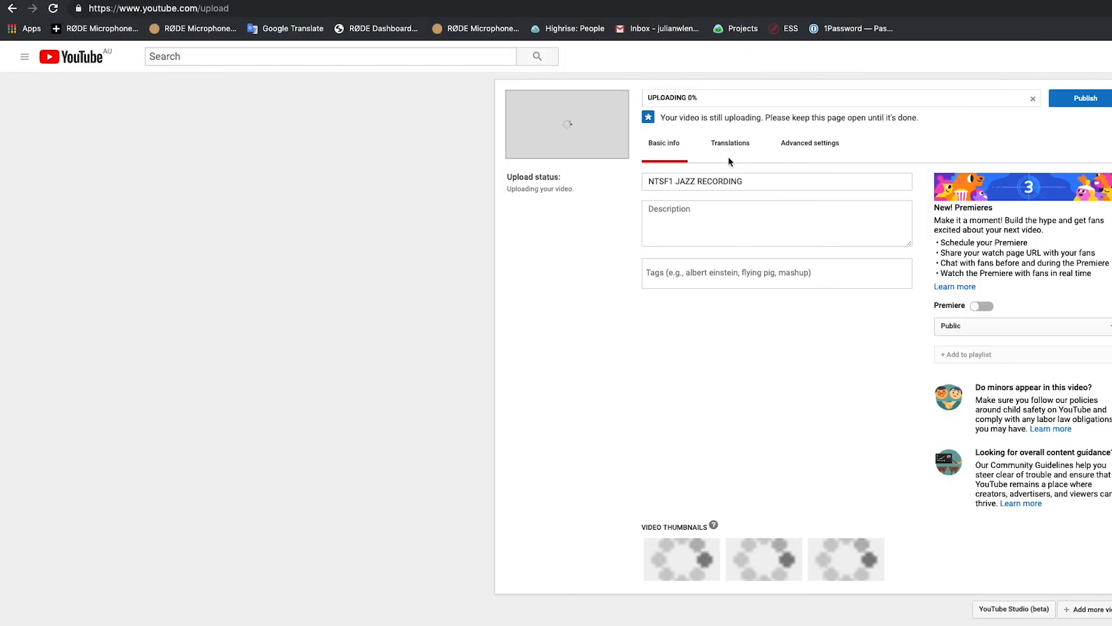
mouse_move(842, 372)
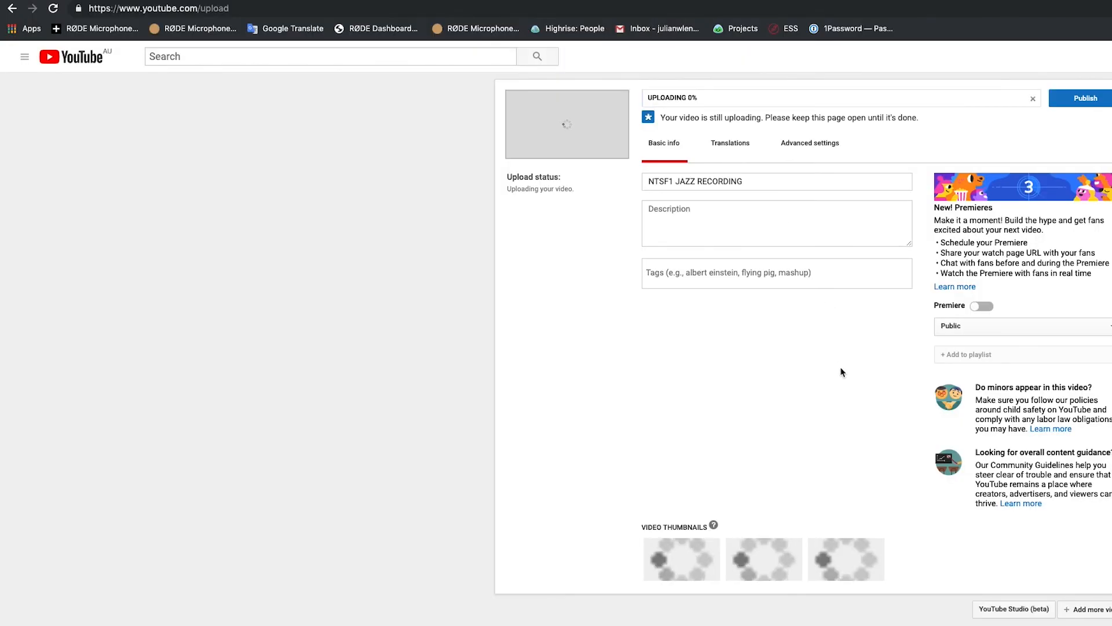